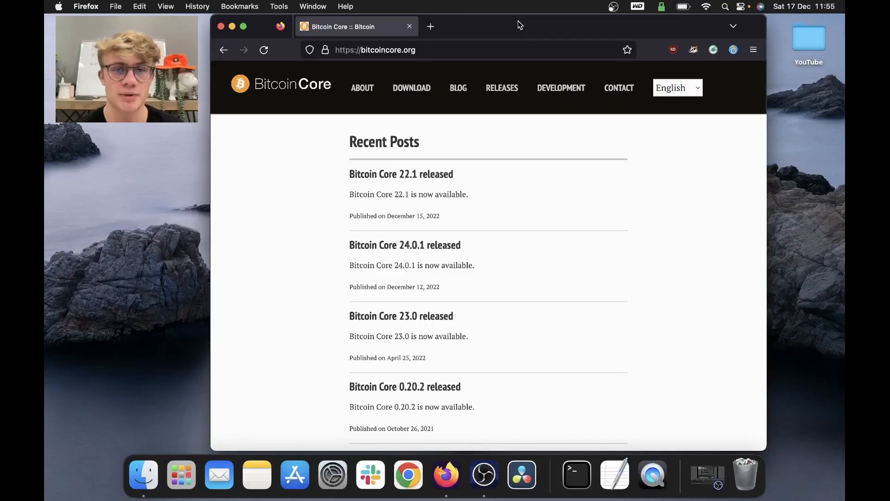
- Start the Bitcoin Core release download and expand the macOS verification instructions on bitcoincore.org
{"action": "left_click", "coordinate": [375, 50]}
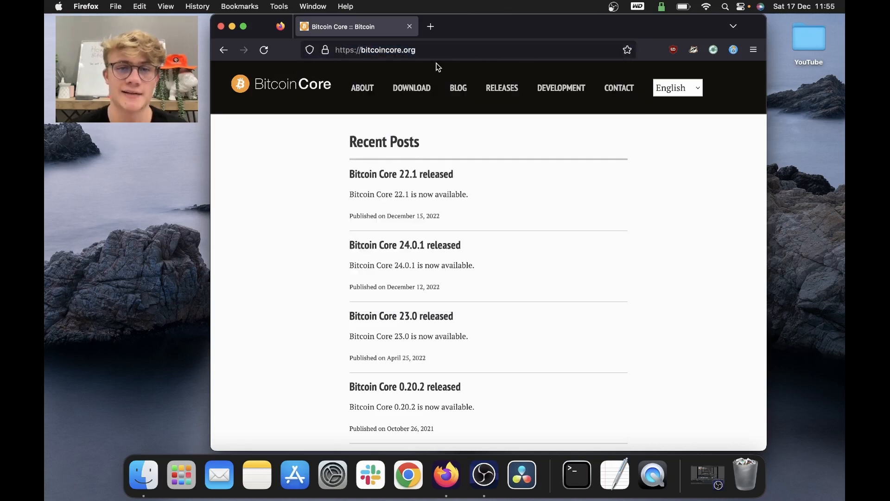
{"action": "left_click", "coordinate": [411, 88]}
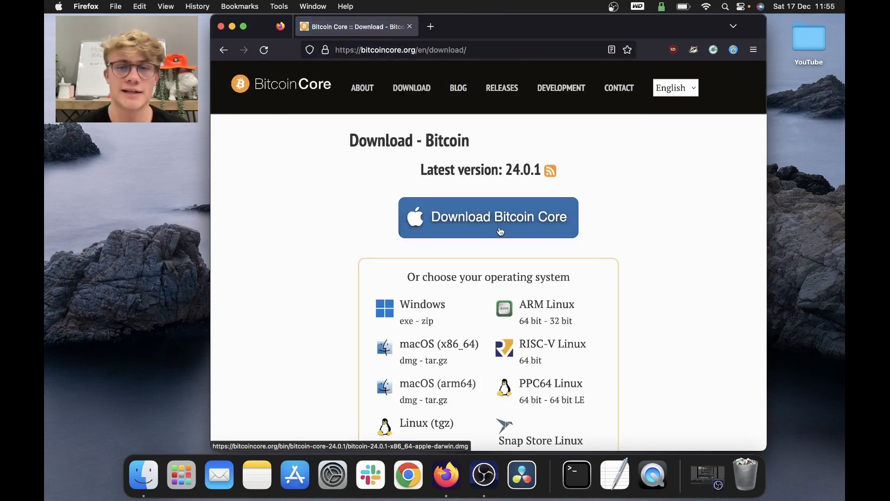
{"action": "scroll", "scroll_direction": "down", "scroll_amount": 3}
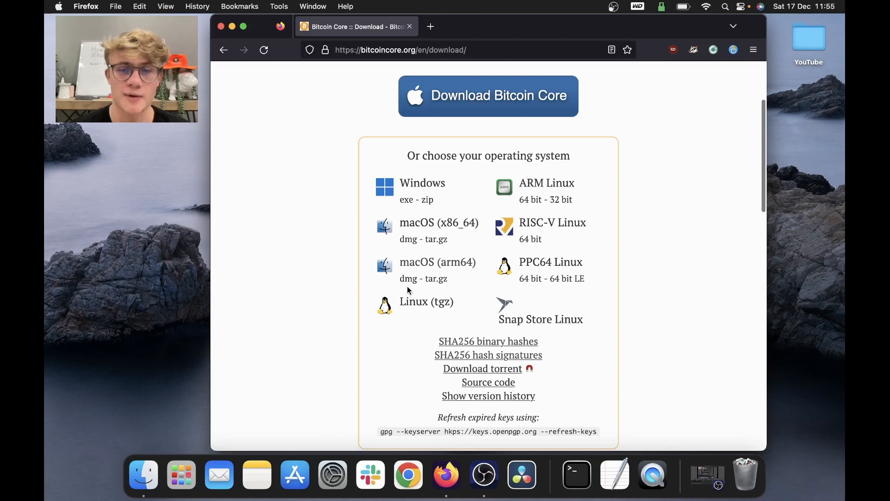
{"action": "scroll", "scroll_direction": "down", "scroll_amount": 3}
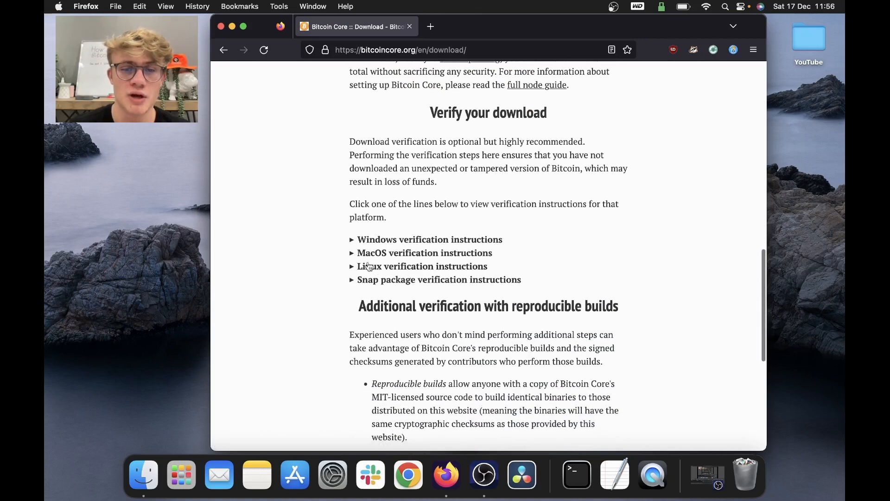
{"action": "left_click", "coordinate": [425, 252]}
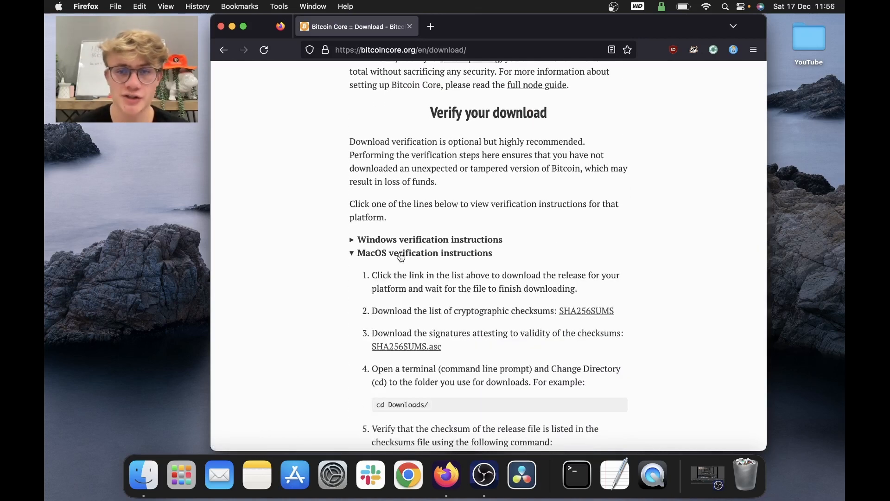
{"action": "scroll", "scroll_direction": "down", "scroll_amount": 3}
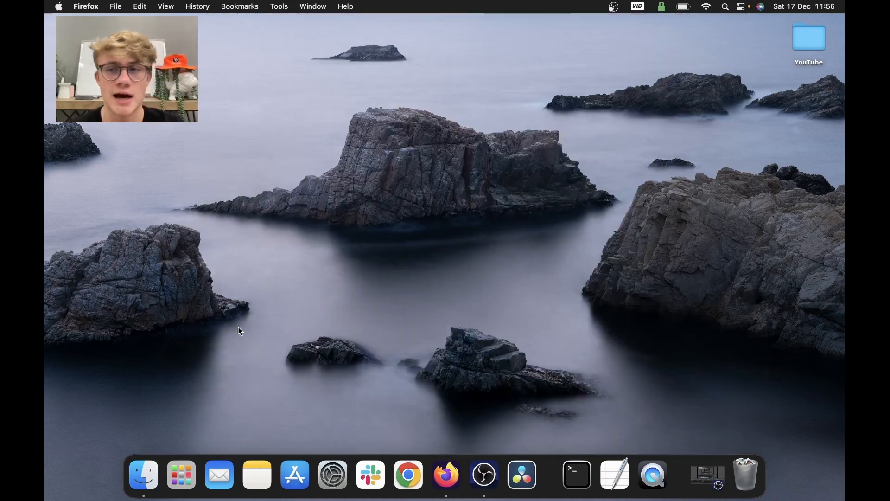
- From Downloads, mount the Bitcoin Core 24.0.1 disk image, install the app to Applications and close the volume
{"action": "left_click", "coordinate": [143, 475]}
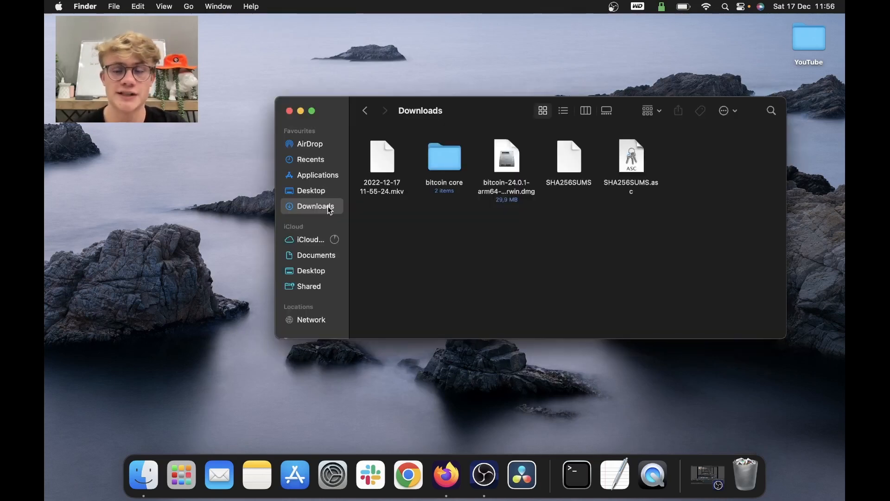
{"action": "mouse_move", "coordinate": [537, 232]}
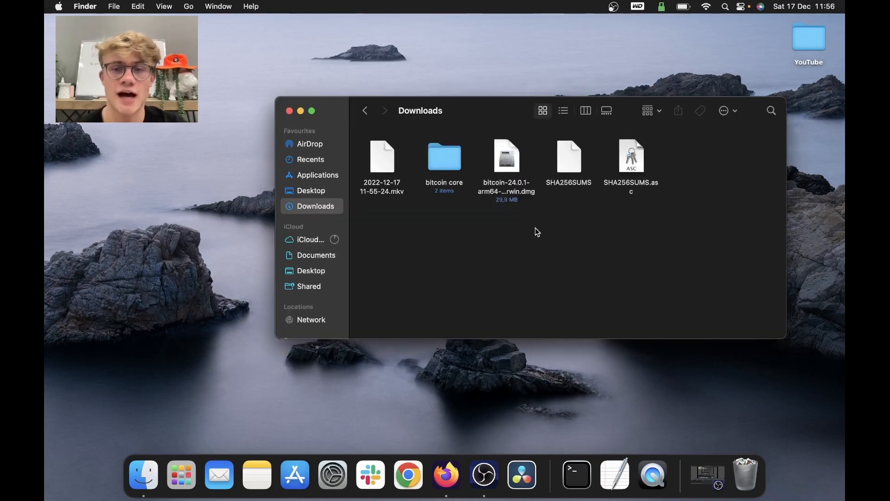
{"action": "left_click", "coordinate": [506, 156]}
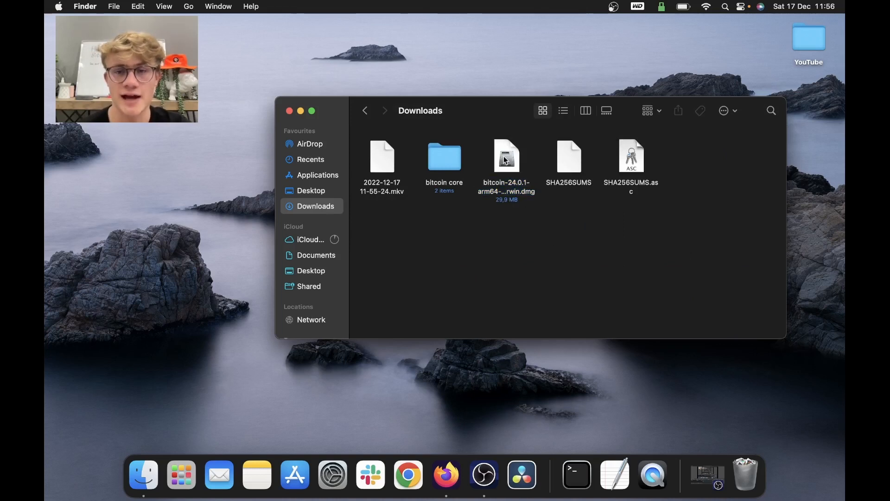
{"action": "double_click", "coordinate": [507, 156]}
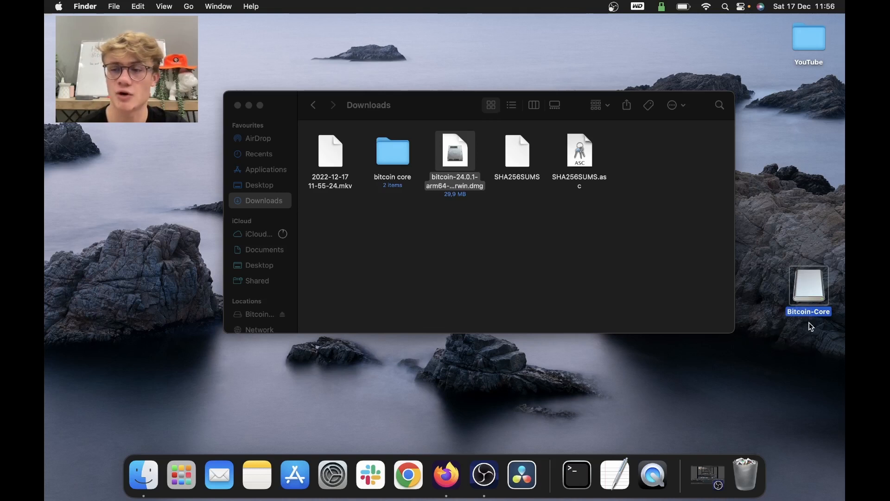
{"action": "double_click", "coordinate": [808, 285]}
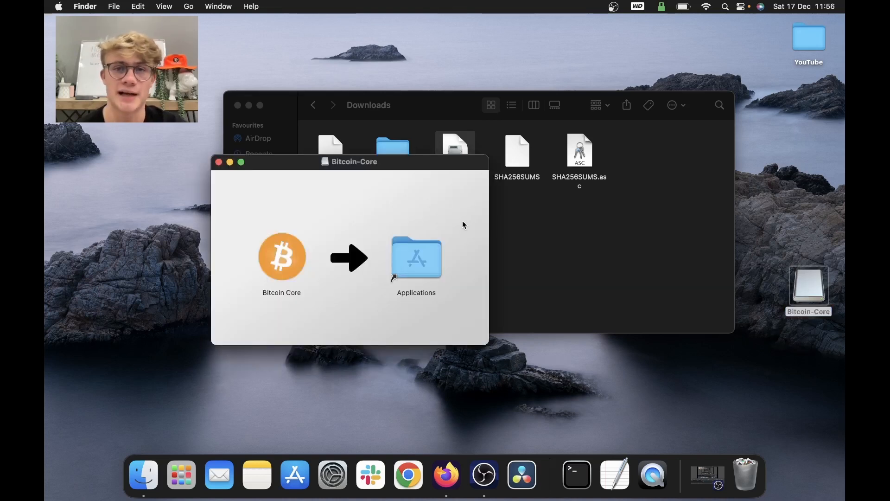
{"action": "left_click", "coordinate": [217, 162]}
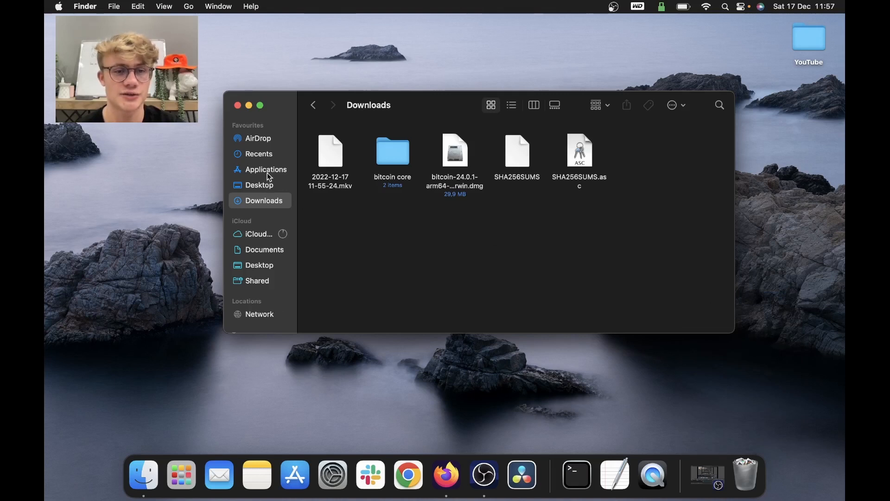
- Launch Bitcoin Core from Applications and dismiss the macOS unverified-software warning
{"action": "left_click", "coordinate": [265, 168]}
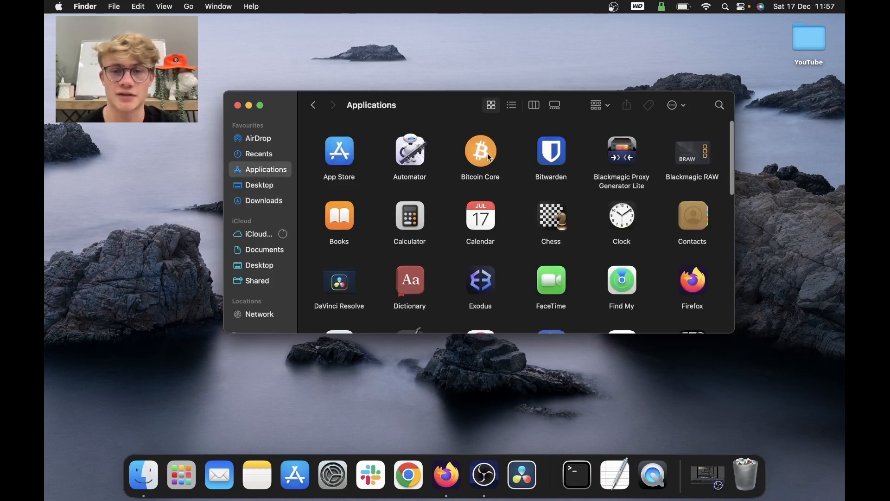
{"action": "double_click", "coordinate": [479, 152]}
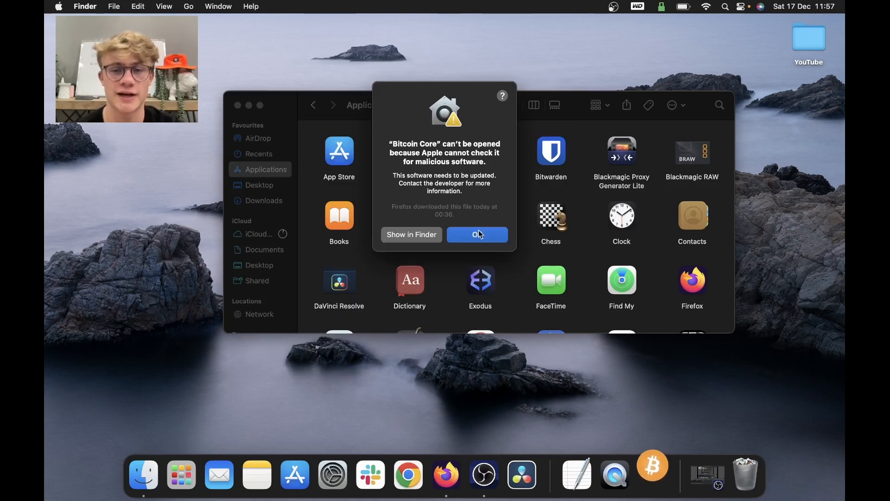
{"action": "left_click", "coordinate": [477, 235]}
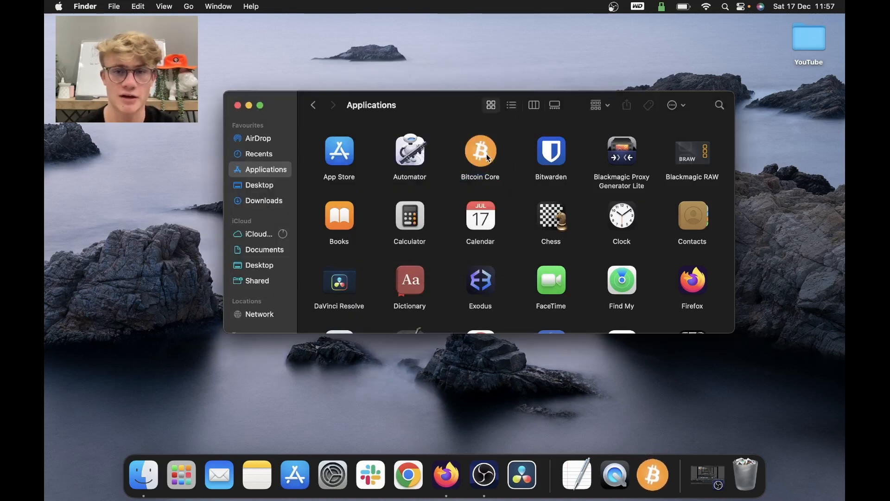
- Force-open Bitcoin Core via right-click Open so its first-launch welcome window appears
{"action": "right_click", "coordinate": [479, 151]}
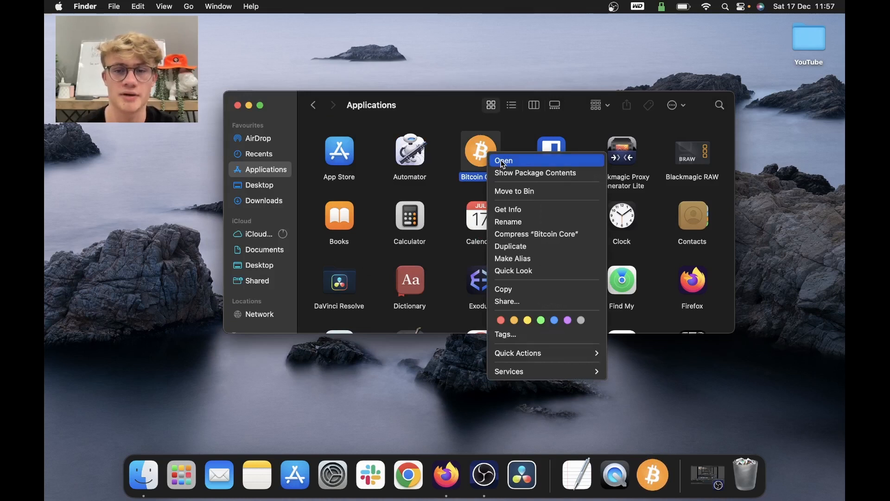
{"action": "left_click", "coordinate": [503, 160]}
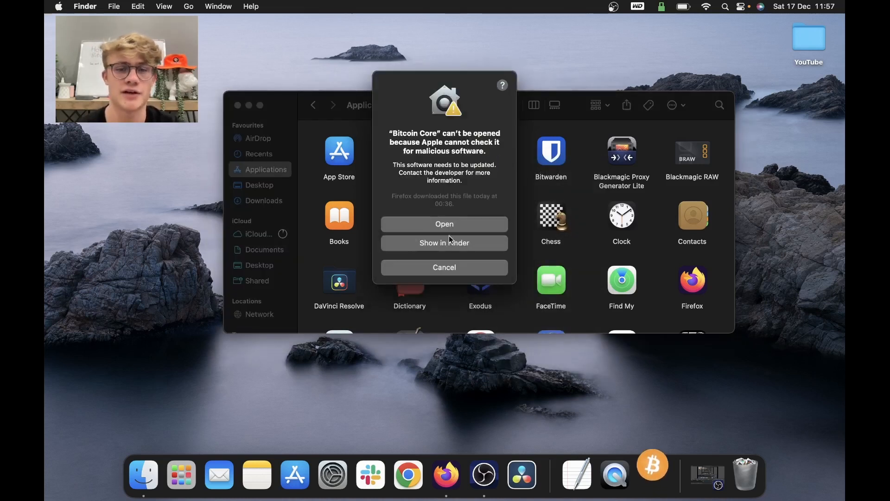
{"action": "left_click", "coordinate": [444, 224]}
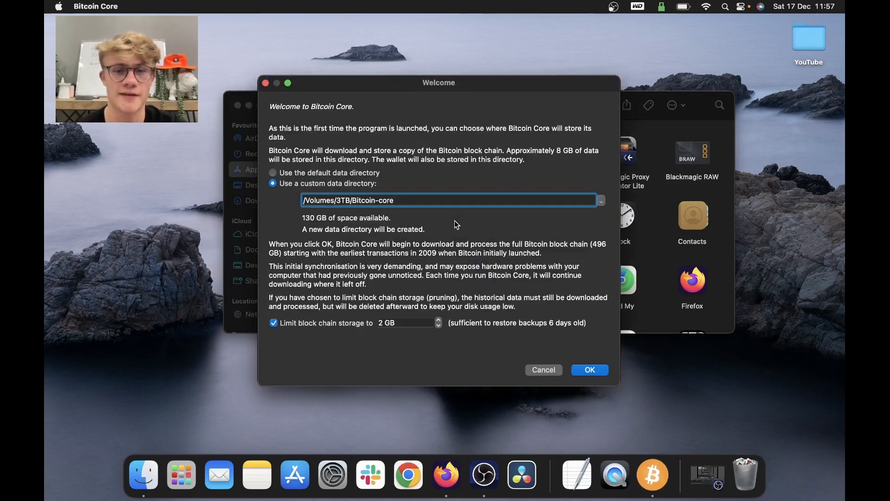
{"action": "mouse_move", "coordinate": [523, 124]}
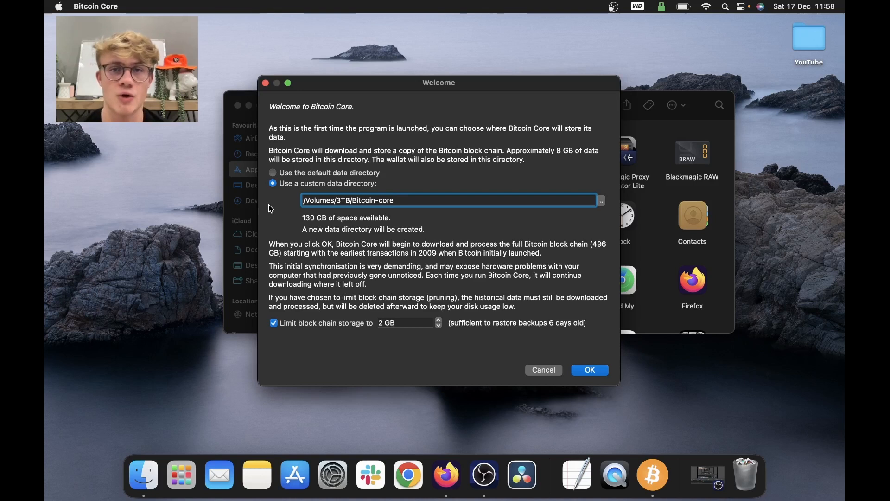
{"action": "mouse_move", "coordinate": [315, 178]}
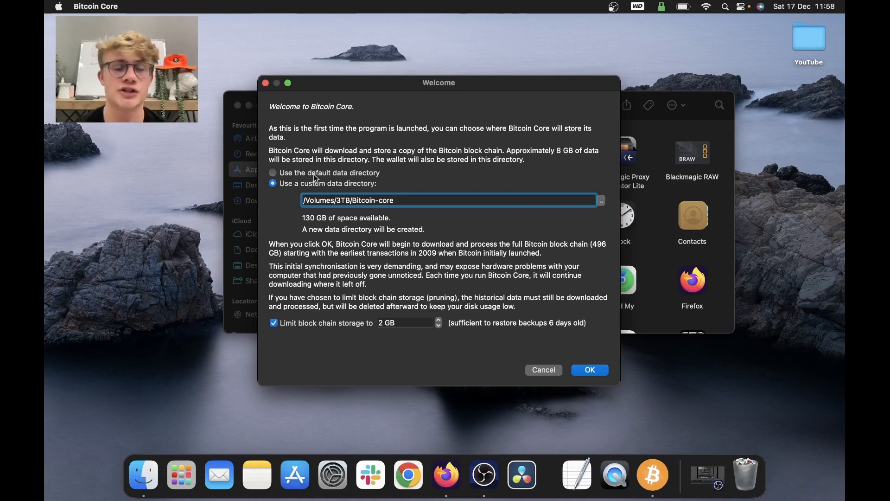
- Choose a custom data directory on the Welcome dialog and select the 3TB external drive
{"action": "left_click", "coordinate": [272, 173]}
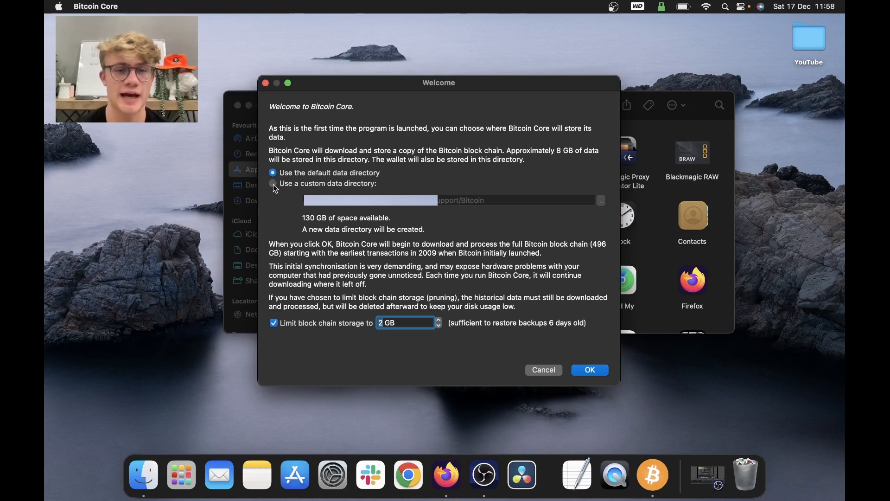
{"action": "left_click", "coordinate": [272, 184]}
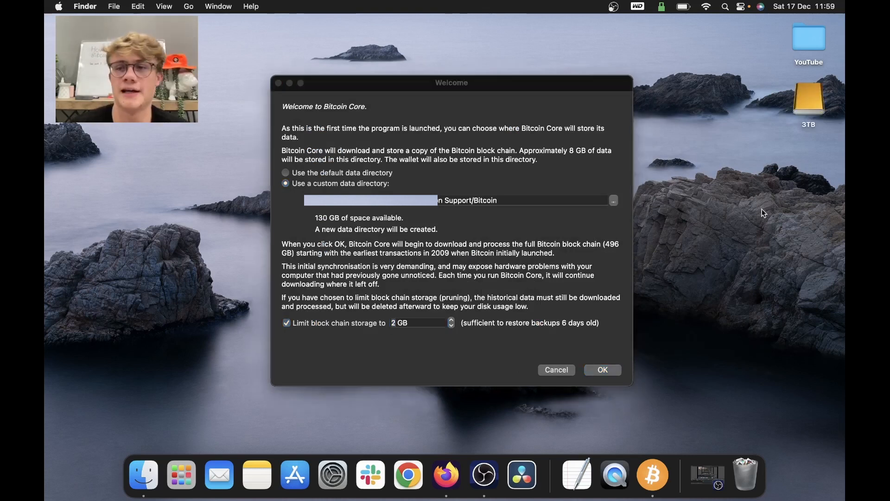
{"action": "left_click", "coordinate": [809, 99]}
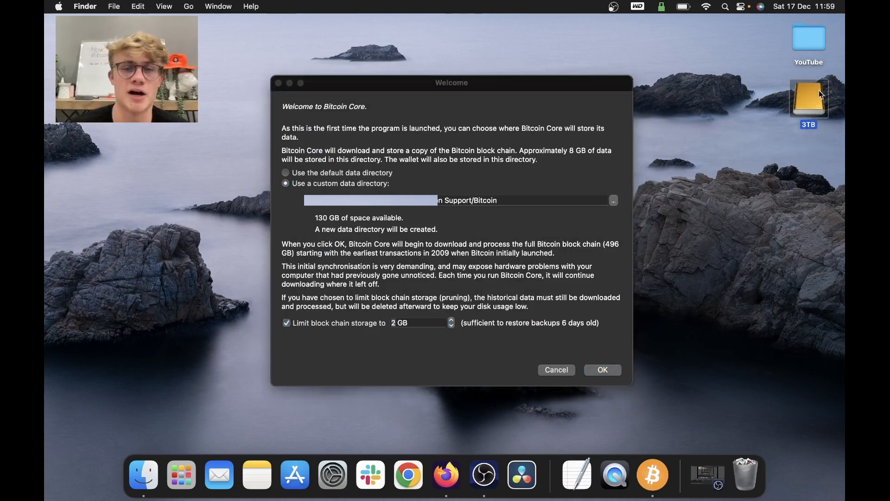
{"action": "left_click", "coordinate": [419, 323]}
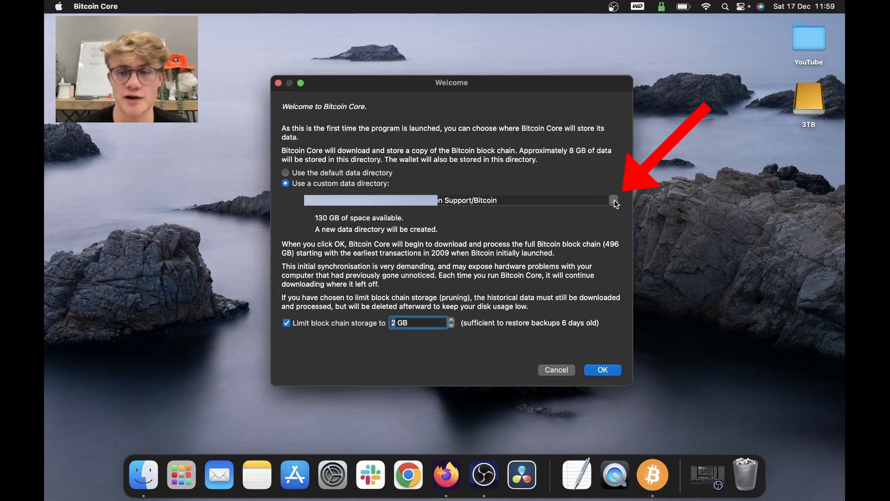
- Create a 'Bitcoin Core Video' folder on the 3TB drive and make it the data directory
{"action": "left_click", "coordinate": [613, 201]}
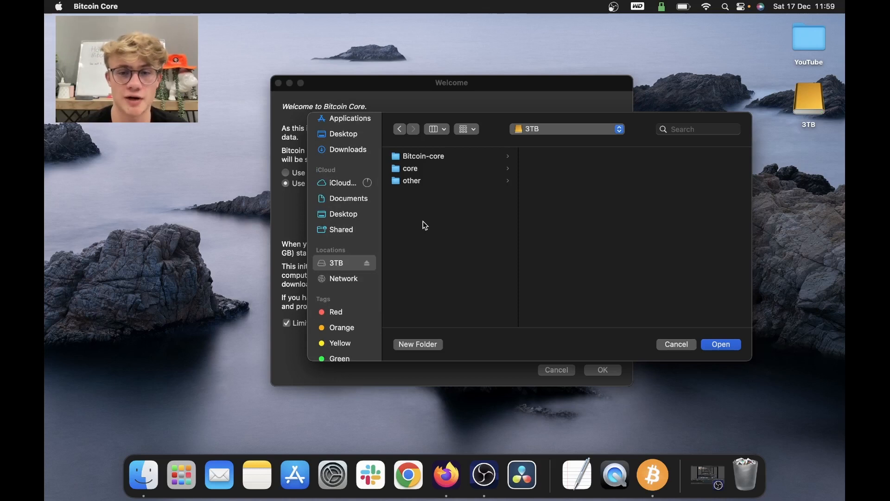
{"action": "left_click", "coordinate": [417, 344]}
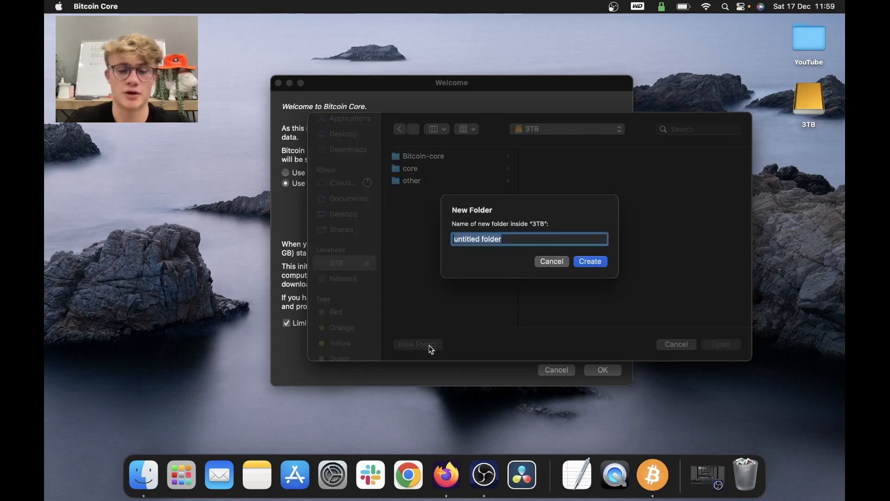
{"action": "type", "text": "Bitcoin"}
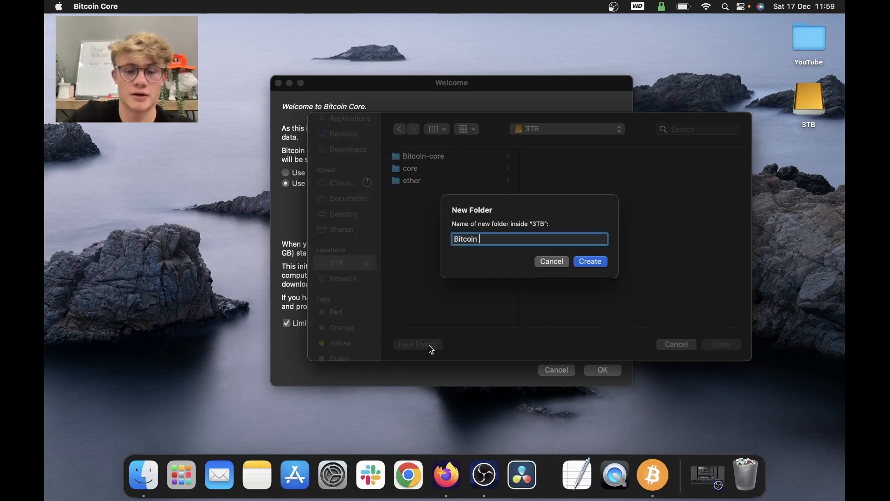
{"action": "type", "text": "Core Vide"}
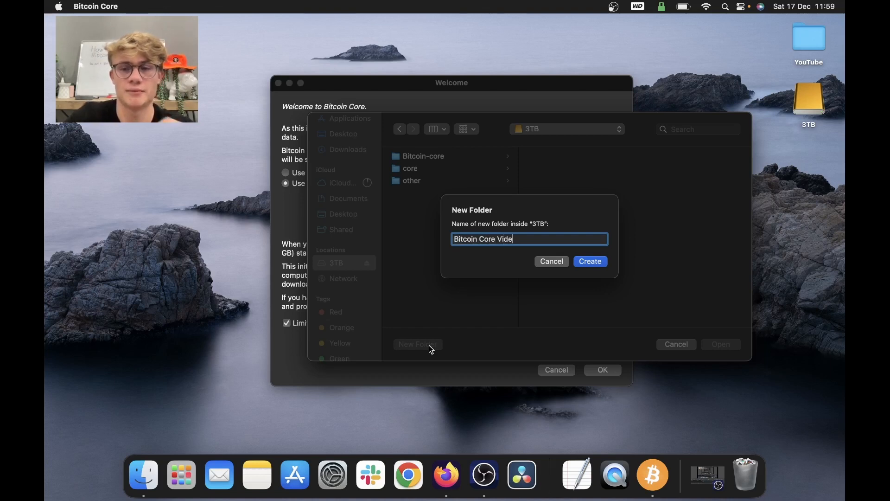
{"action": "left_click", "coordinate": [589, 262]}
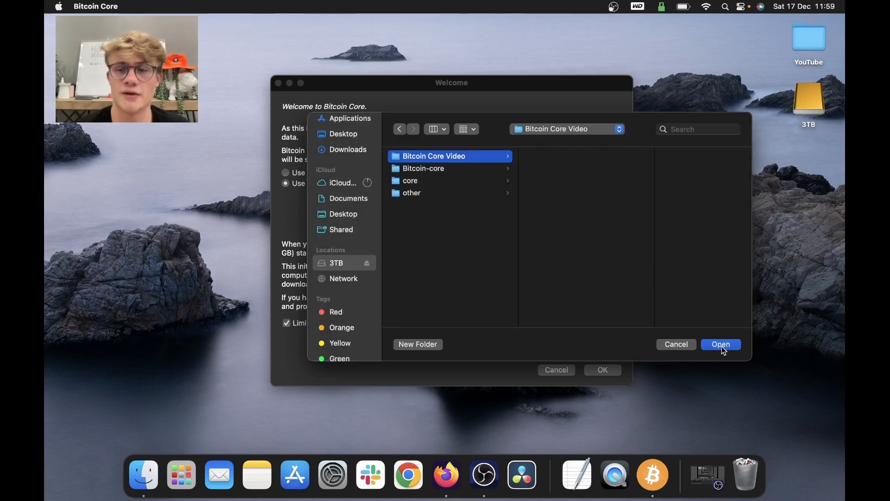
{"action": "left_click", "coordinate": [720, 344]}
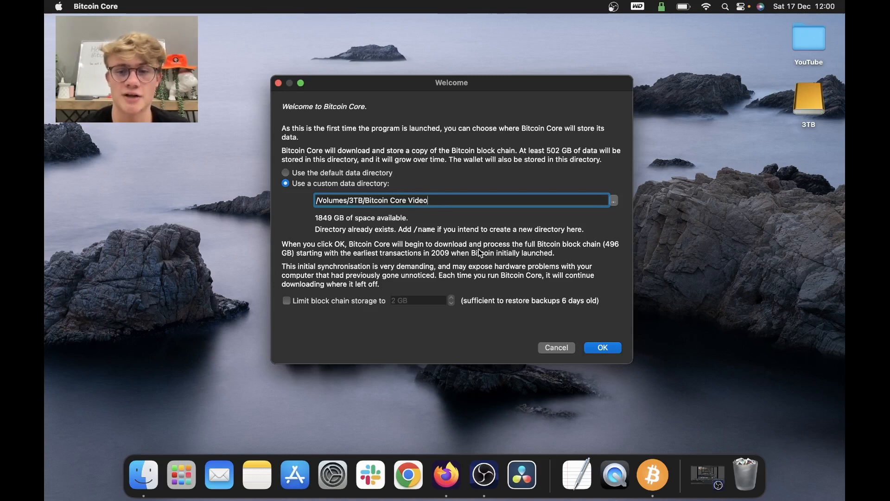
{"action": "mouse_move", "coordinate": [406, 259]}
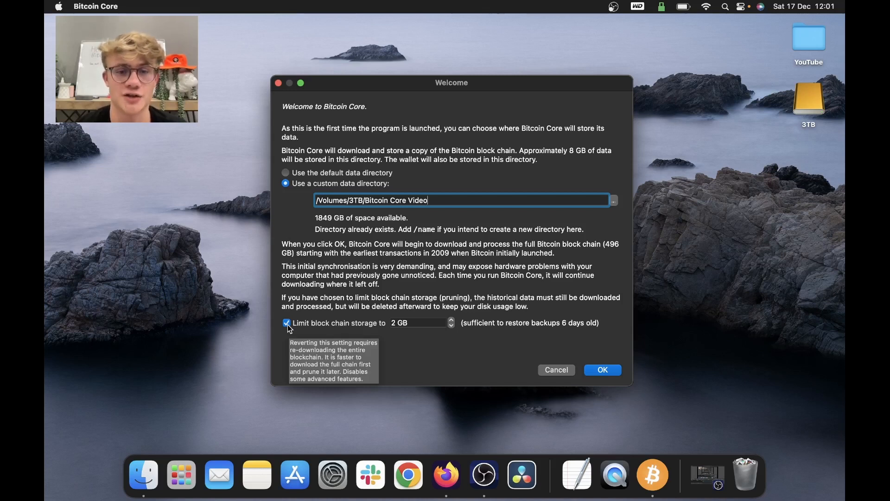
- Uncheck 'Limit block chain storage to 2 GB' and confirm the setup to start the full node
{"action": "left_click", "coordinate": [287, 322]}
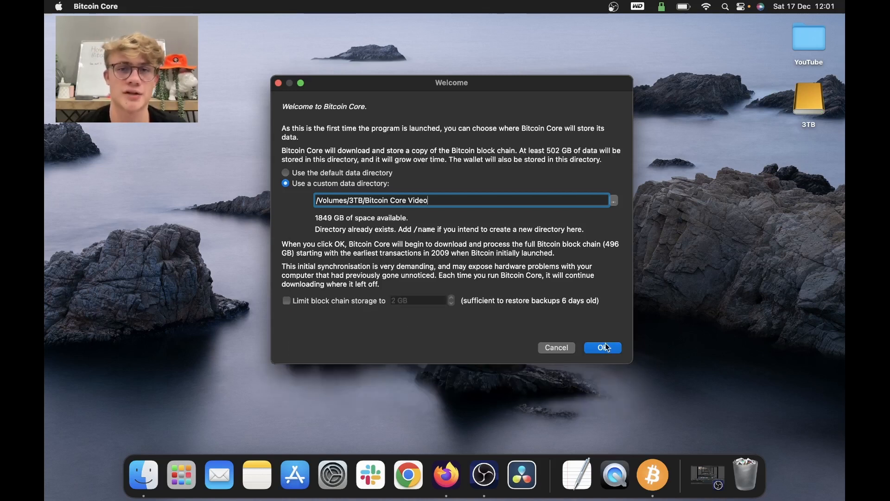
{"action": "left_click", "coordinate": [602, 347]}
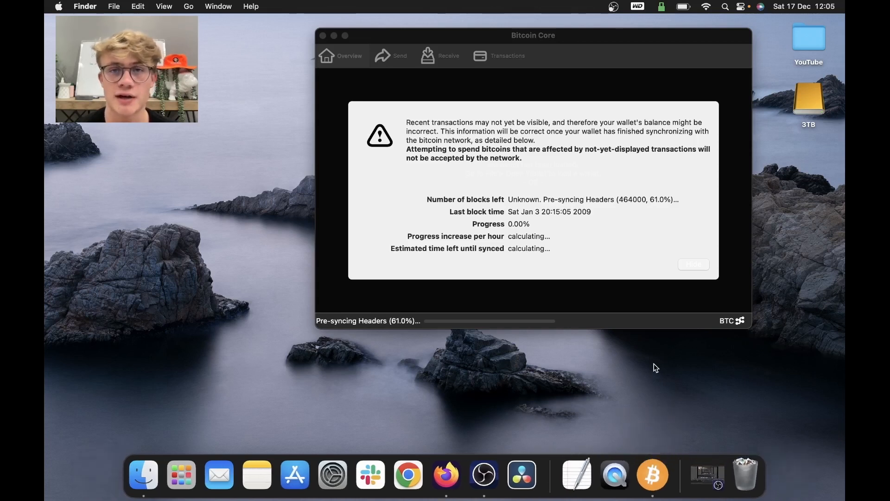
- Leave headers pre-syncing and switch to the mempool.space explorer in Firefox
{"action": "left_click", "coordinate": [446, 475]}
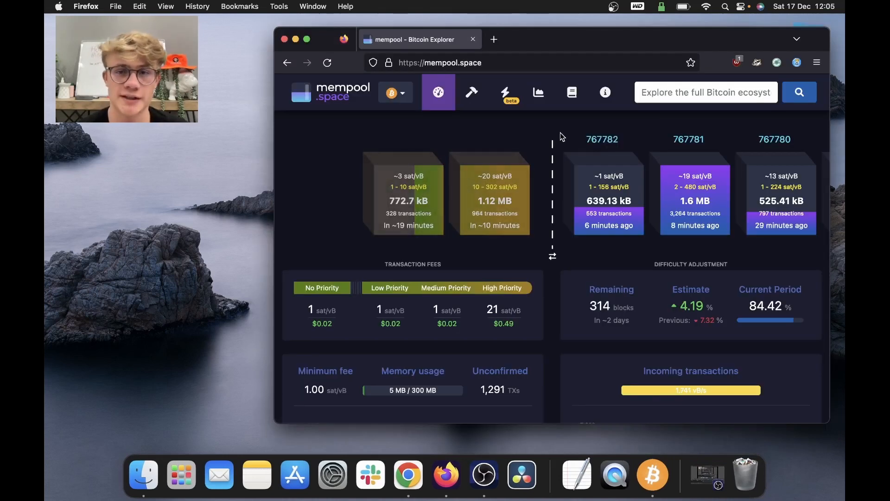
{"action": "mouse_move", "coordinate": [601, 139]}
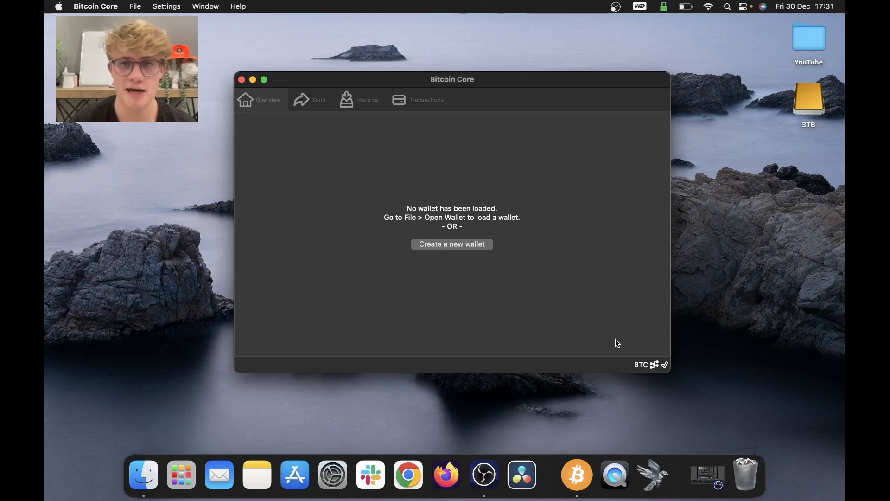
{"action": "mouse_move", "coordinate": [576, 475]}
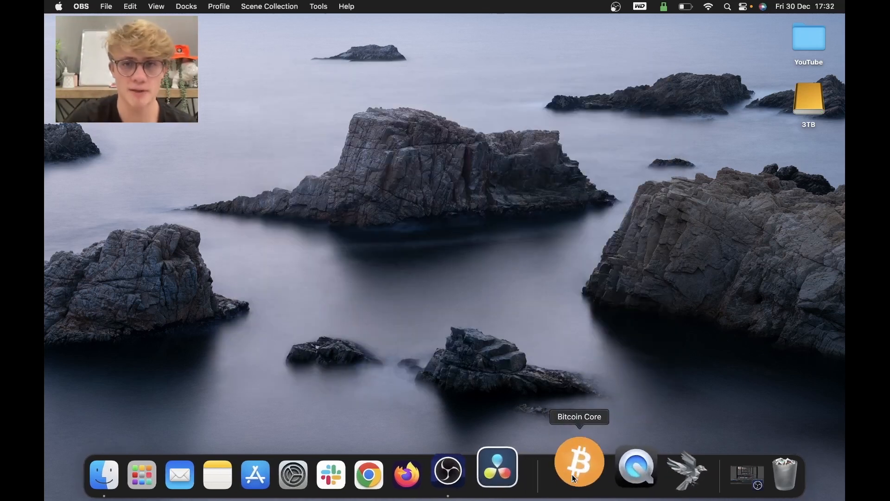
- Quit Bitcoin Core from the Dock and relaunch it with no wallet loaded
{"action": "left_click", "coordinate": [579, 461]}
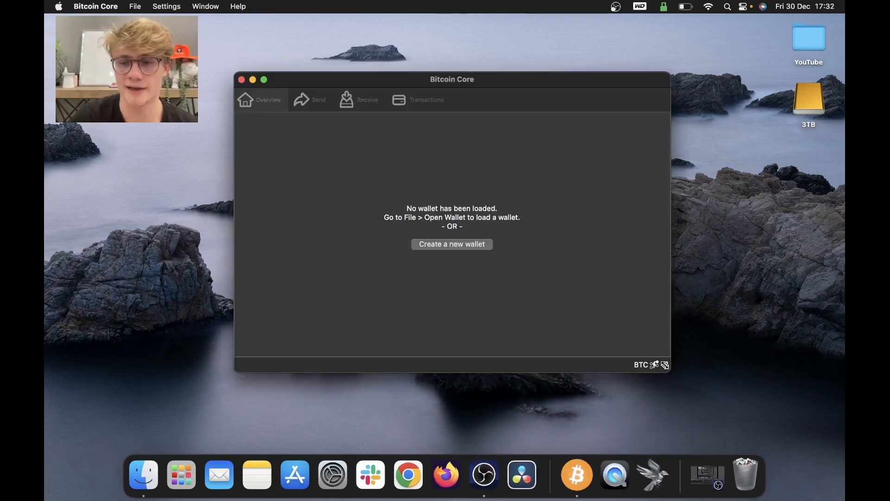
{"action": "left_click", "coordinate": [743, 327]}
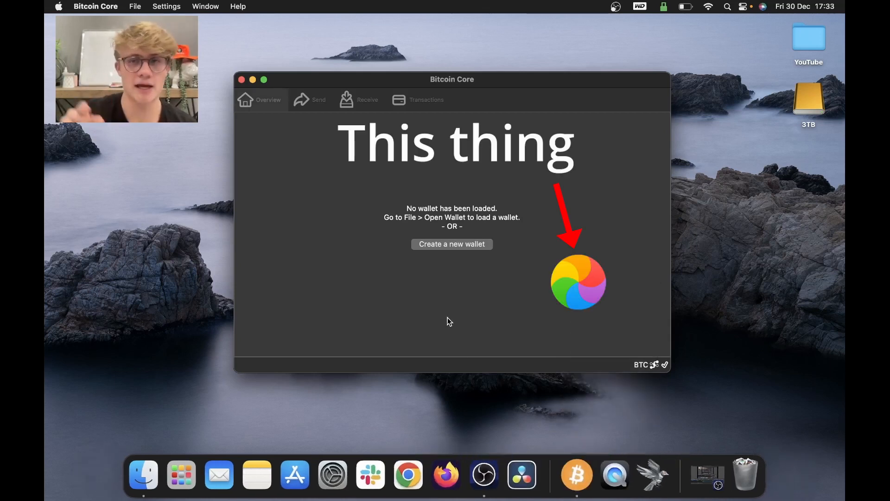
{"action": "right_click", "coordinate": [575, 465]}
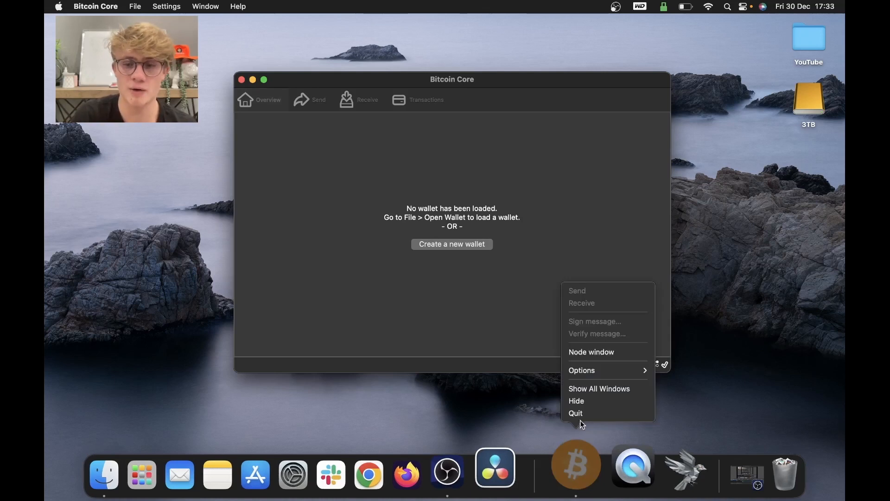
{"action": "left_click", "coordinate": [576, 413]}
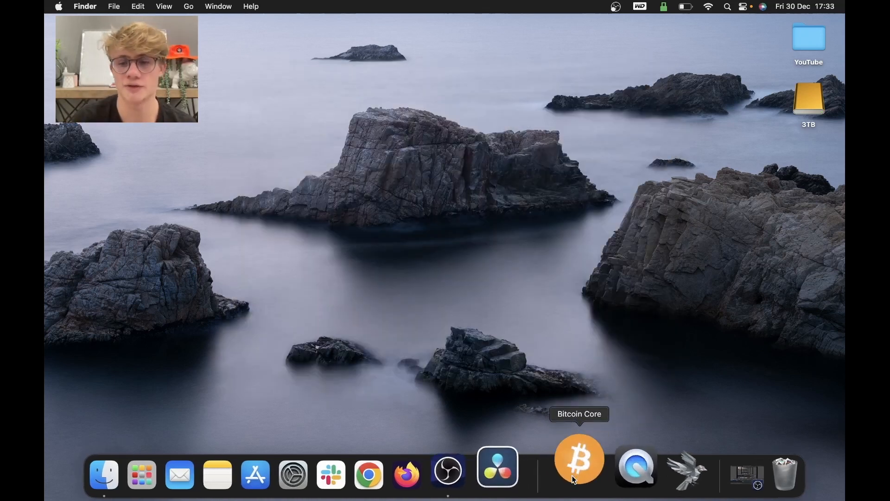
{"action": "left_click", "coordinate": [579, 460]}
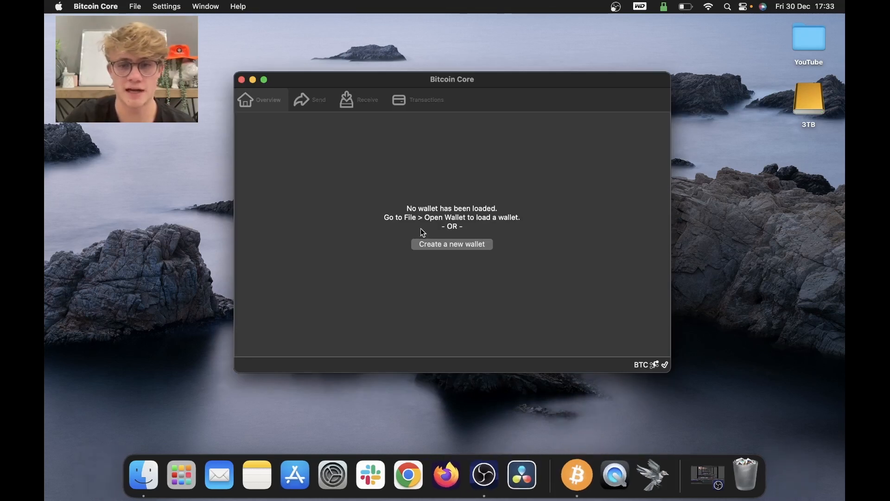
{"action": "left_click", "coordinate": [451, 244]}
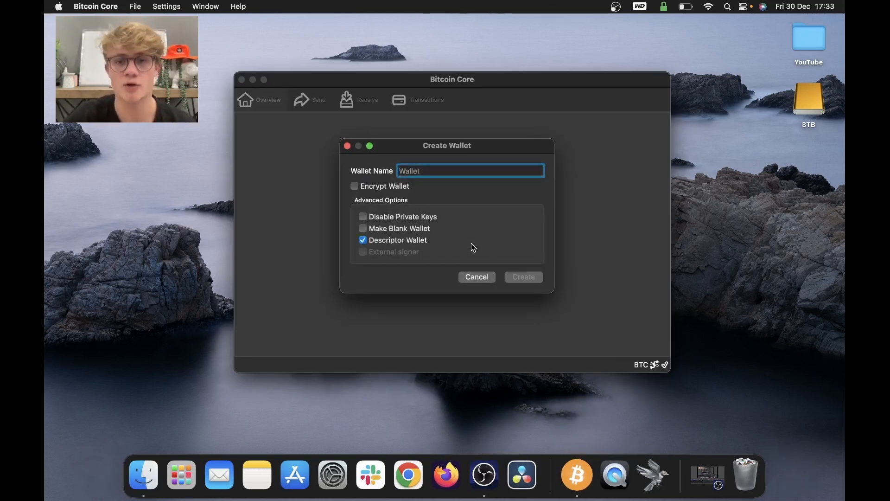
{"action": "left_click", "coordinate": [476, 277]}
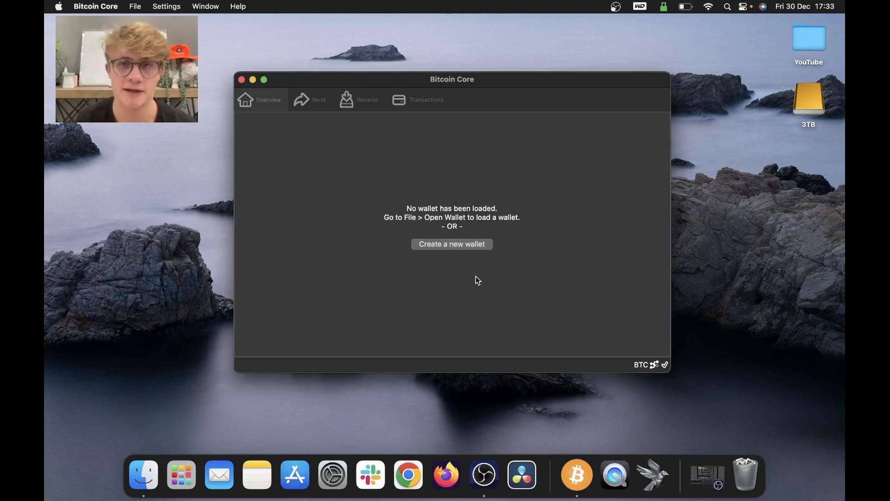